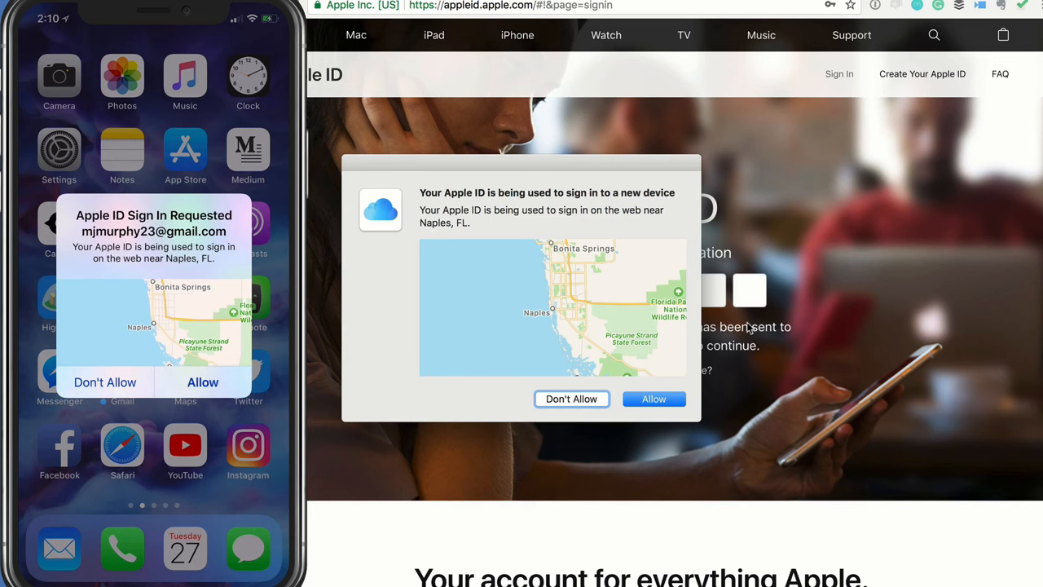
Step: Allow the Apple ID sign-in request from the new web session near Naples, FL
click(202, 381)
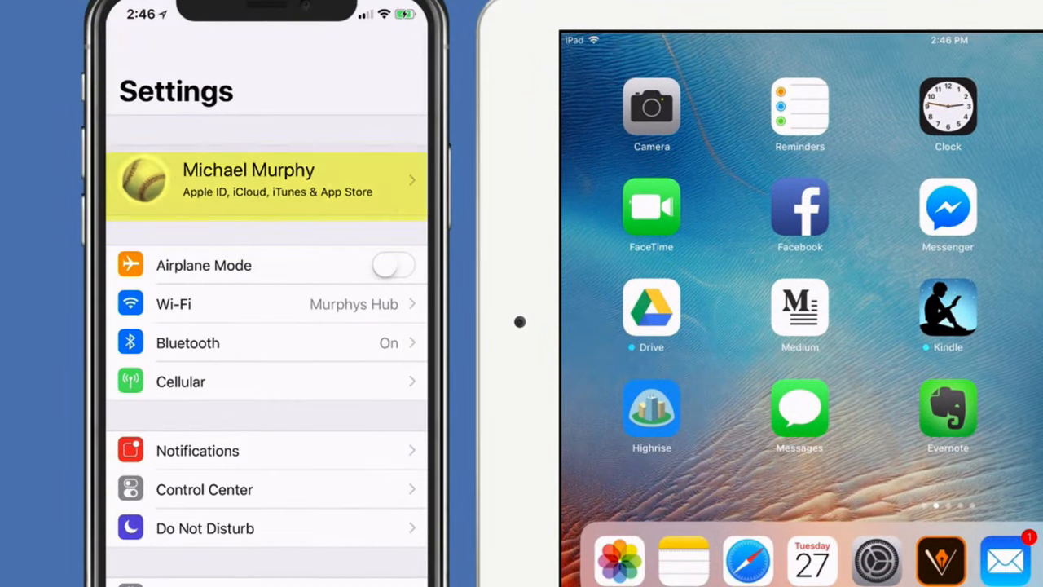
Step: Open the Apple ID account entry at the top of iPhone Settings
click(266, 180)
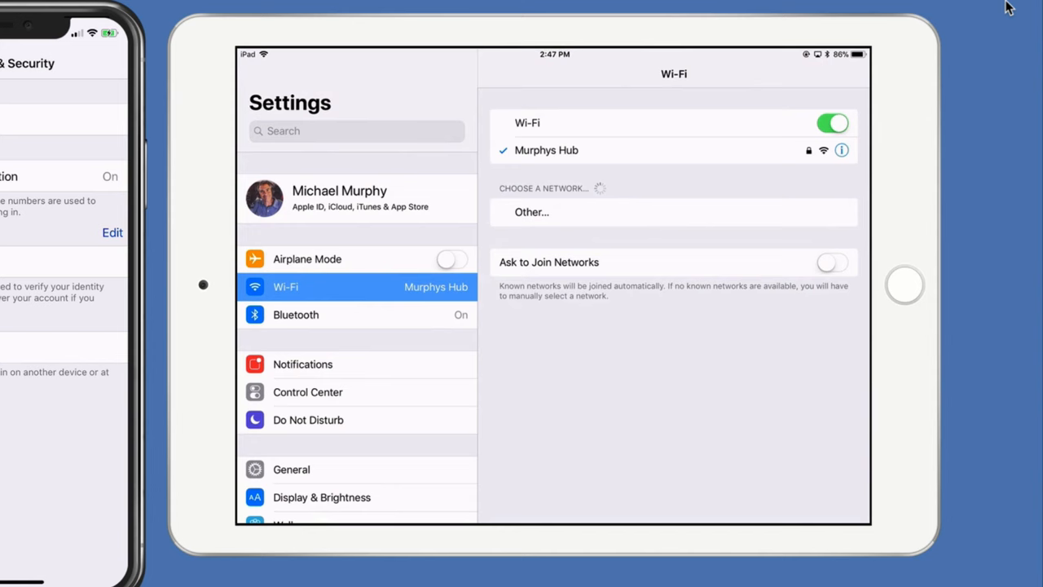
Step: Open the iPad's Apple ID page and its Password & Security settings
click(339, 197)
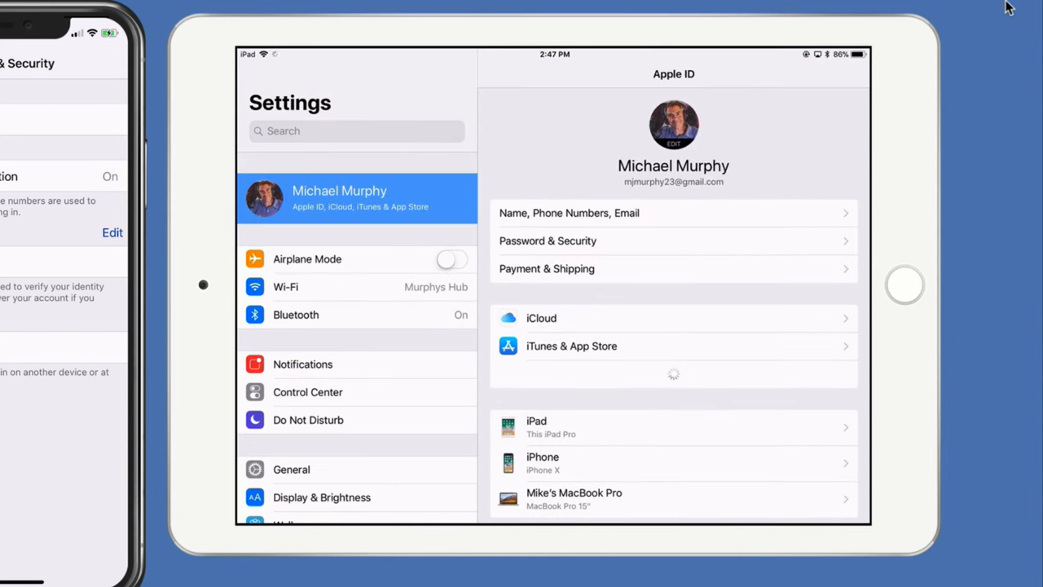
click(673, 241)
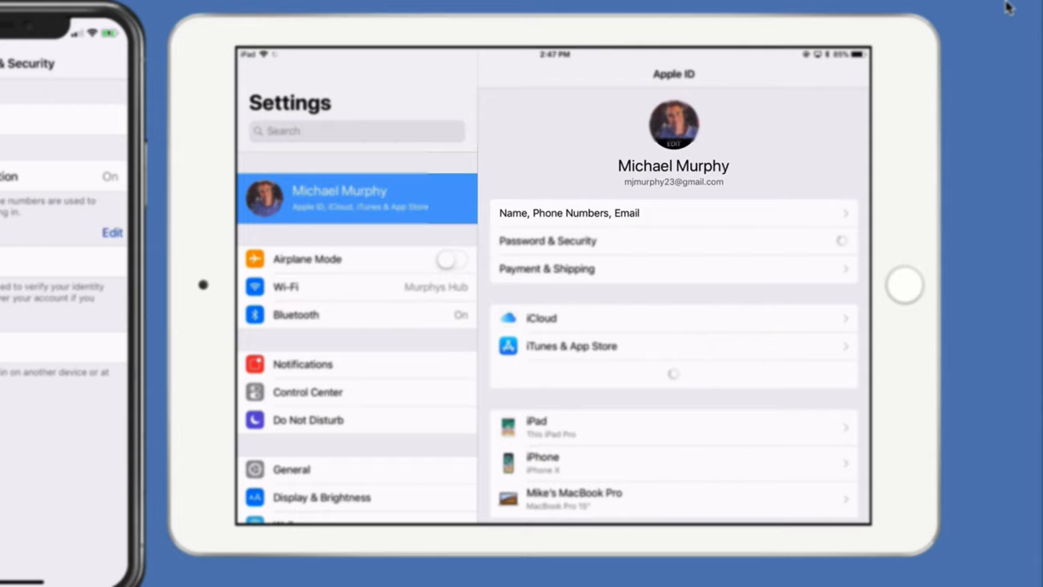
click(548, 240)
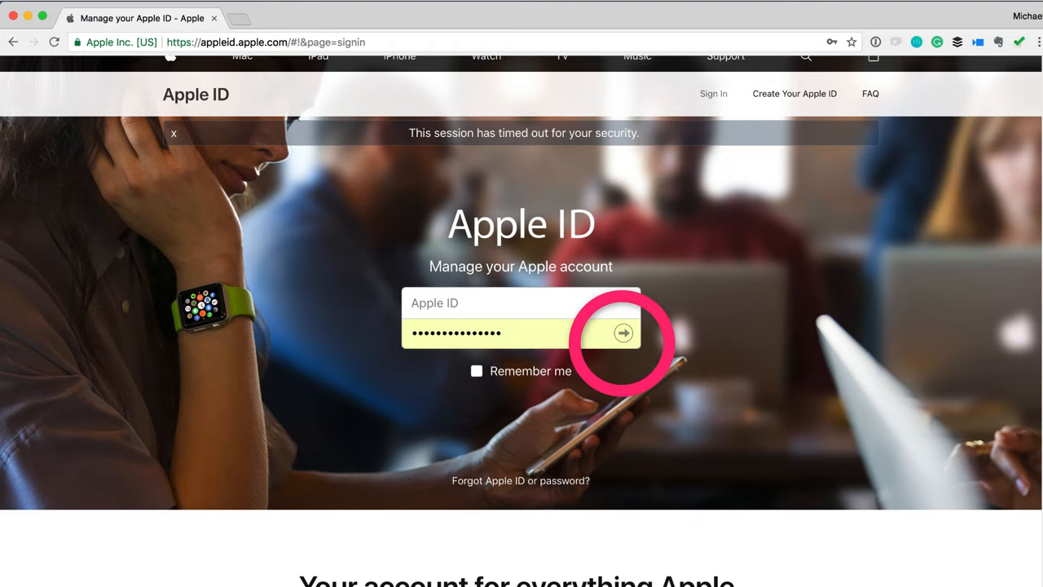
Step: Submit the Apple ID password on appleid.apple.com to trigger a verification code
click(623, 332)
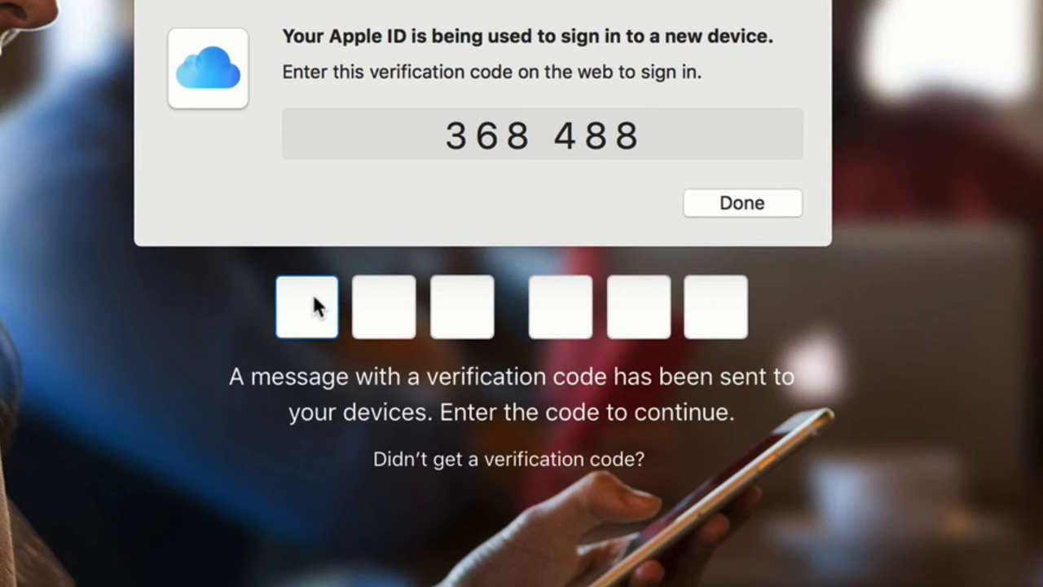
Step: Enter the verification code to reach the account management page
text(368)
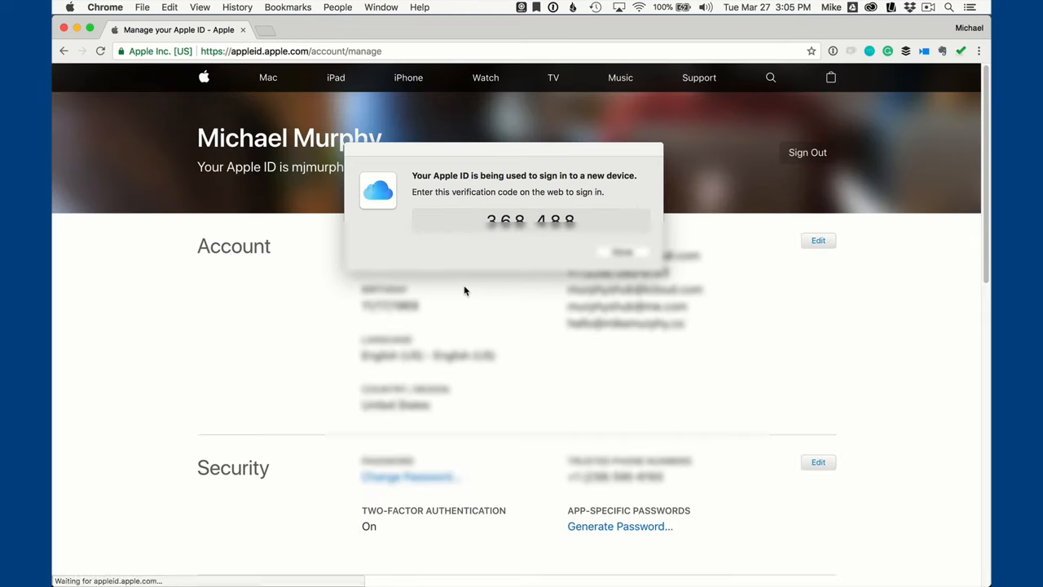
mouse_move(428, 267)
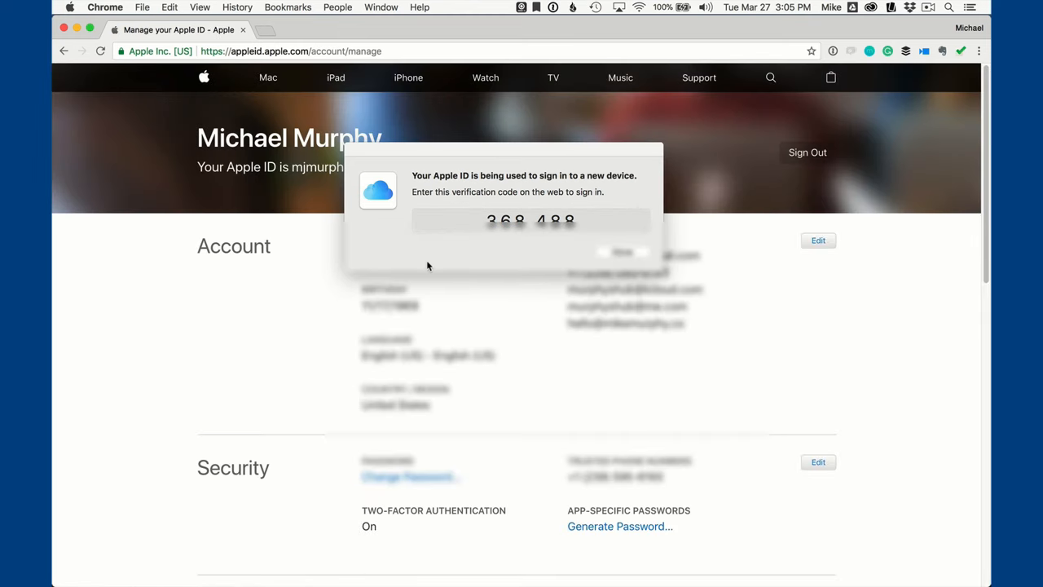
mouse_move(618, 255)
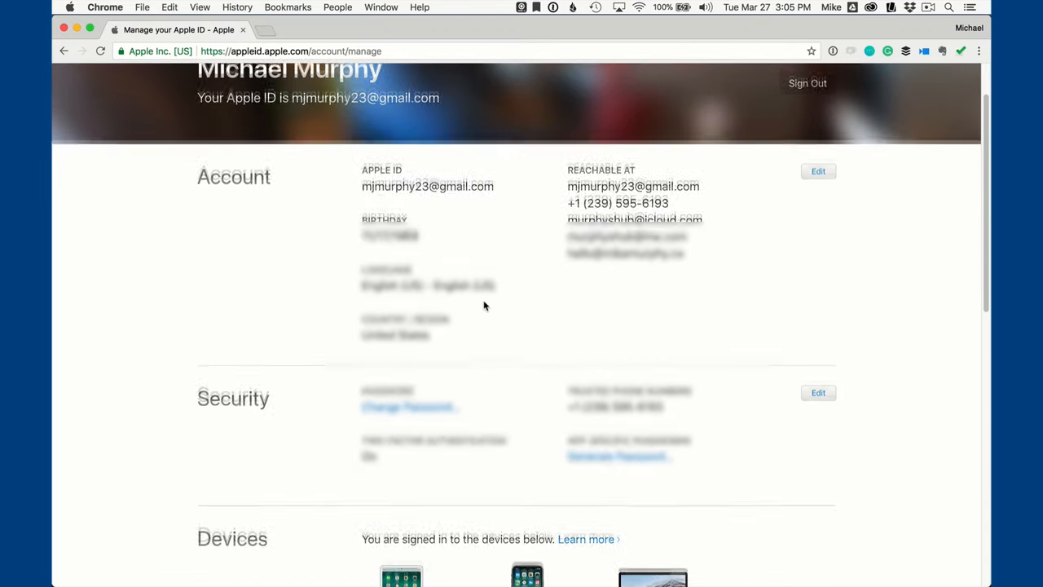
Step: Edit the Security section and choose to turn off two-factor authentication
scroll(down, 3)
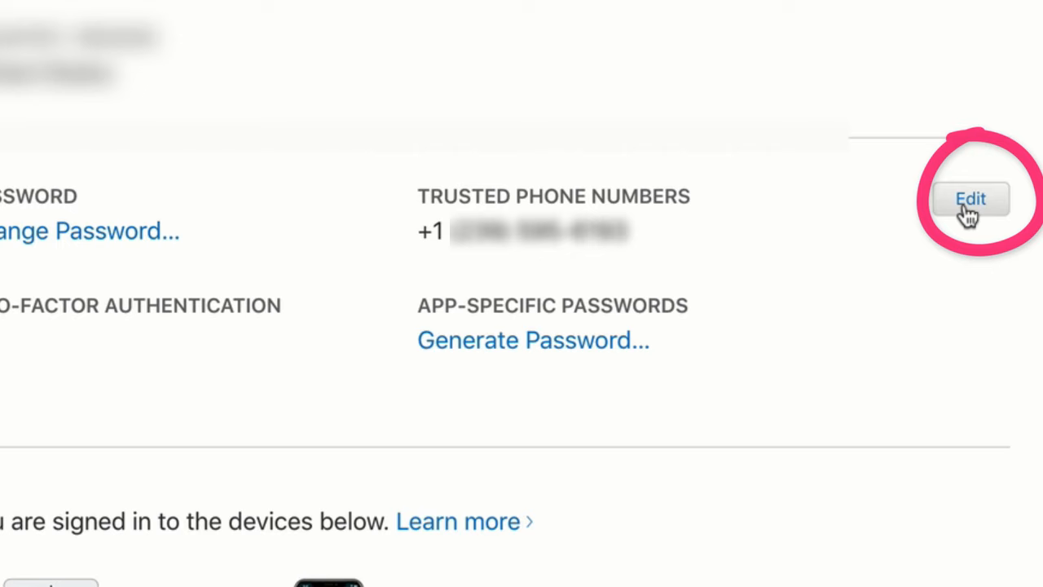
click(970, 198)
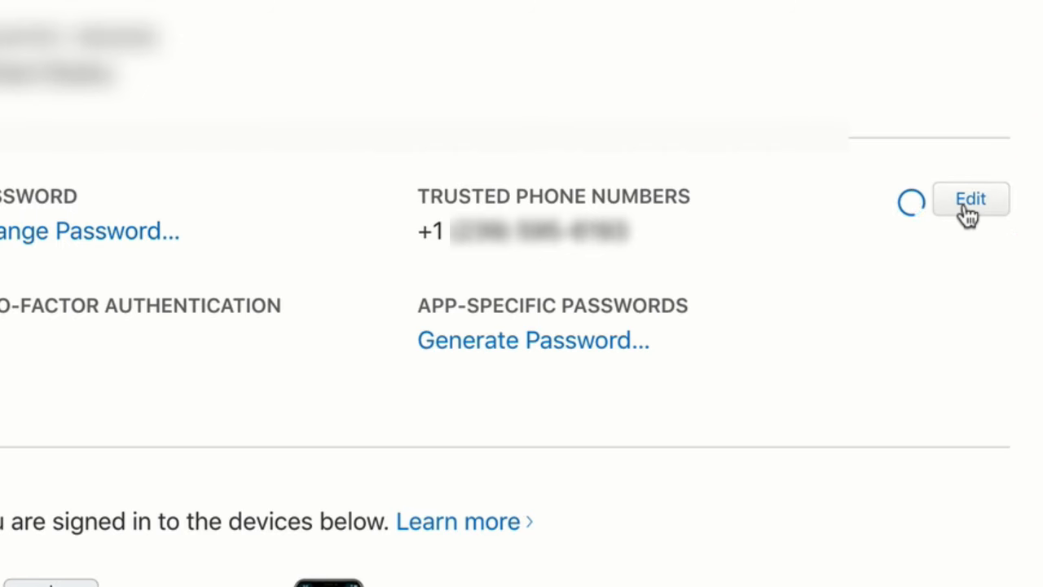
scroll(down, 3)
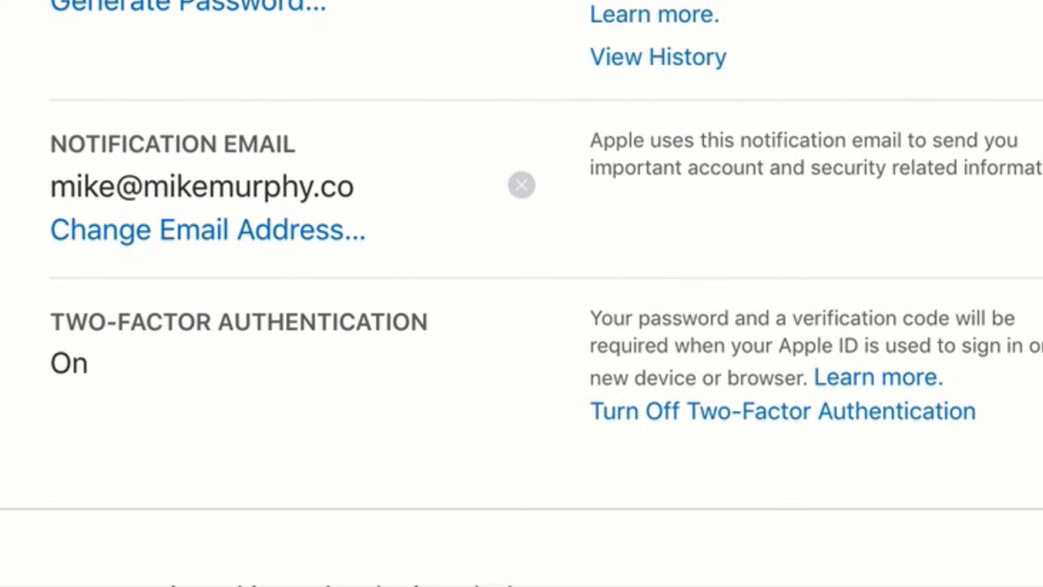
scroll(down, 3)
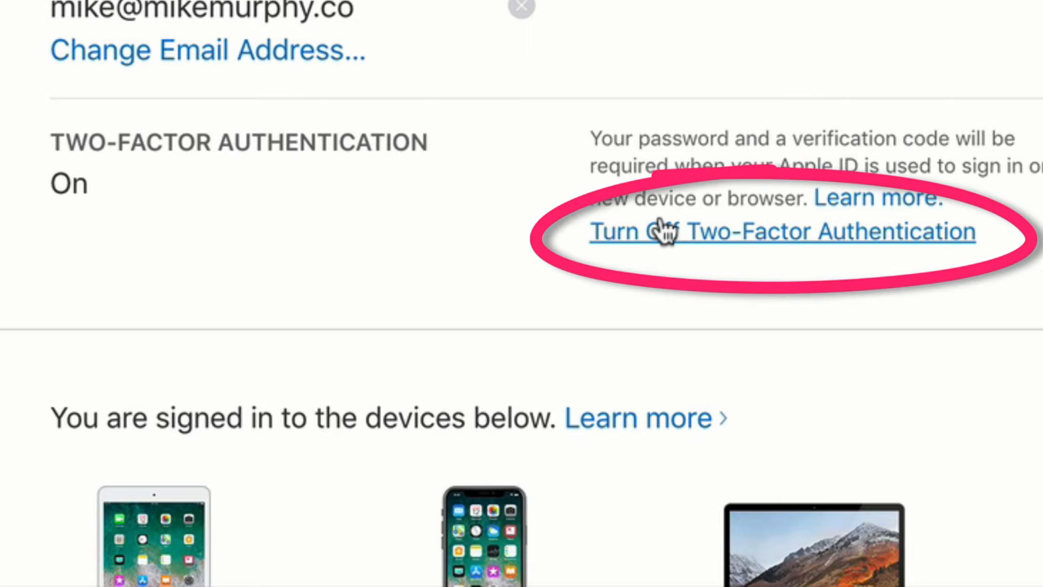
click(781, 231)
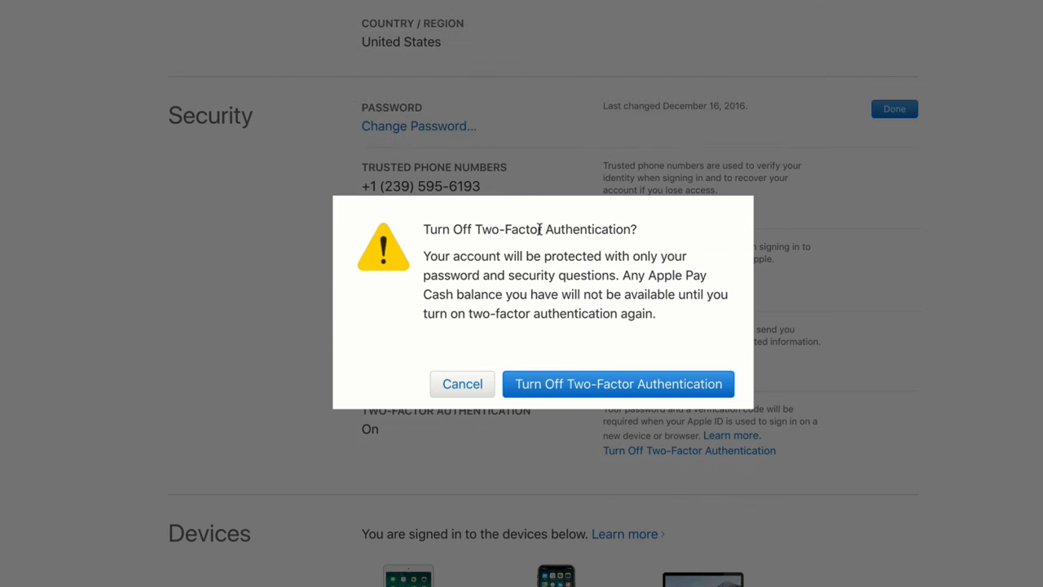
mouse_move(617, 384)
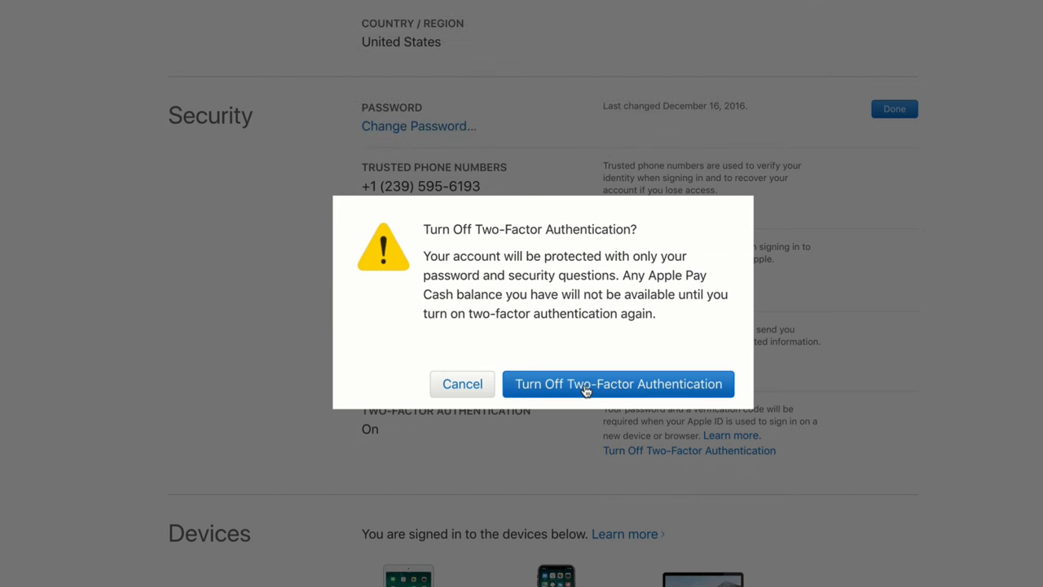
Step: Confirm Turn Off Two-Factor Authentication in the confirmation dialog
click(618, 384)
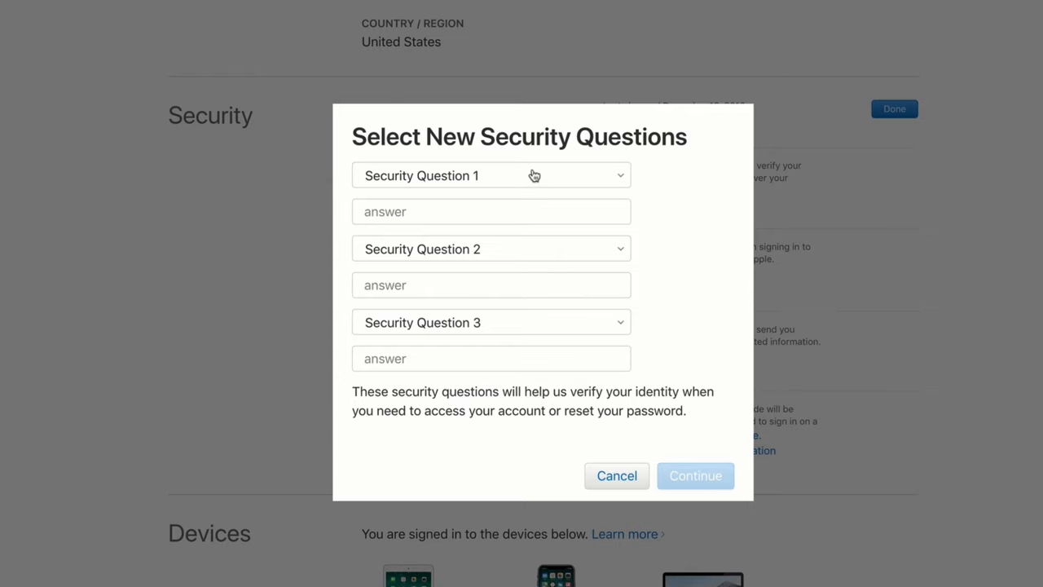